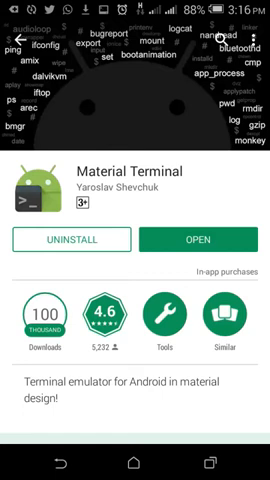
- Leave the Material Terminal Play Store listing for the home screen
click(135, 460)
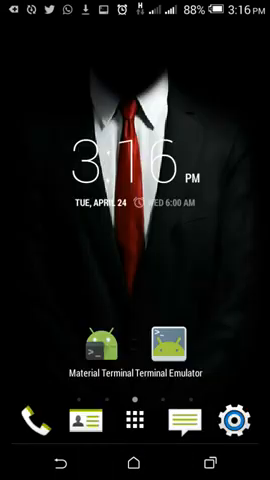
click(174, 338)
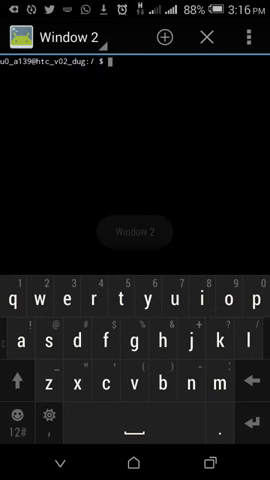
click(253, 40)
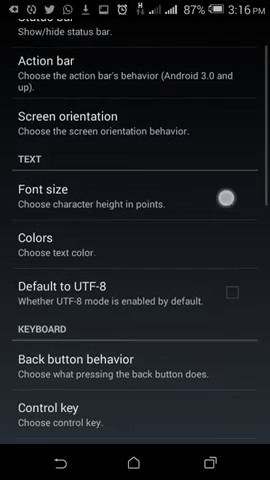
scroll(down, 3)
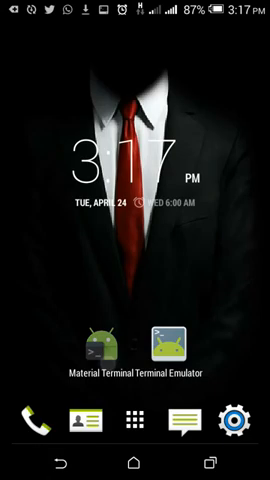
- Launch Material Terminal, open Preferences and scroll to the terminal and text colour options
click(166, 339)
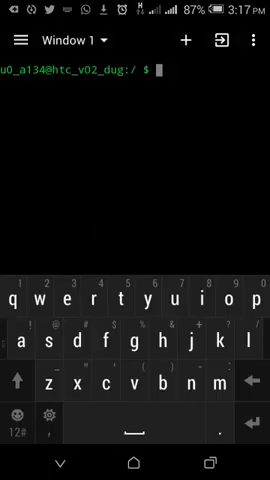
click(255, 44)
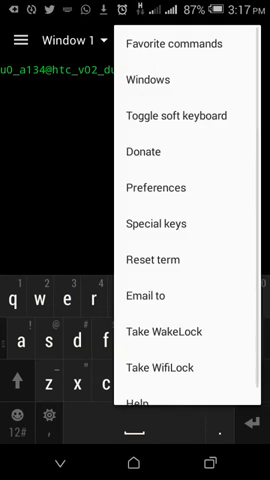
click(157, 186)
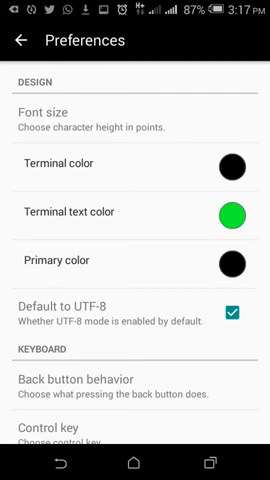
scroll(up, 3)
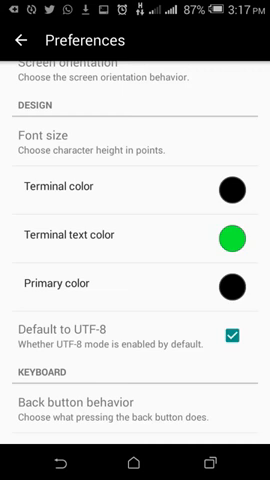
- Return from Preferences to the terminal and scroll the History list toward busybox
click(24, 38)
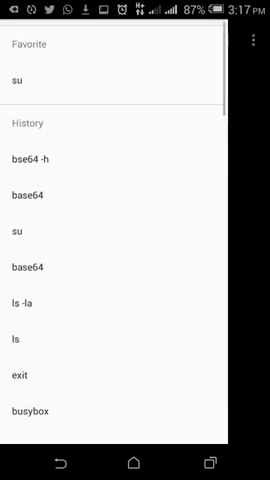
scroll(down, 3)
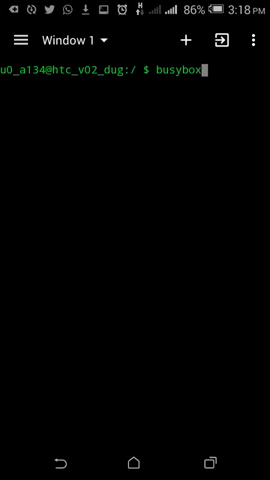
click(253, 42)
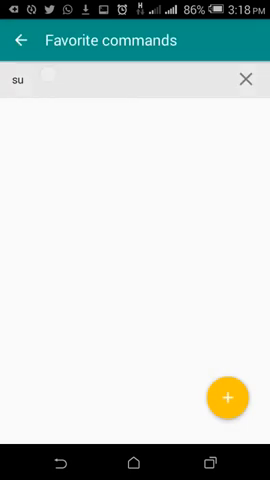
click(231, 397)
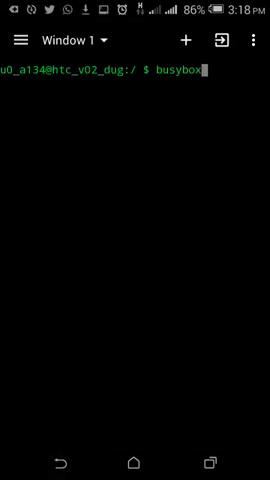
- Open the drawer to review Favorite and History commands, then close it
click(255, 43)
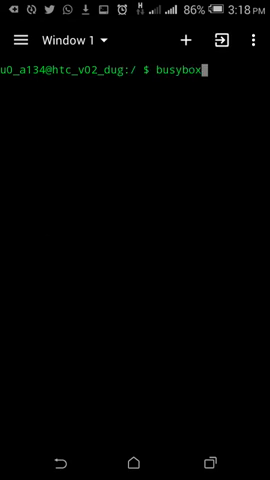
click(253, 43)
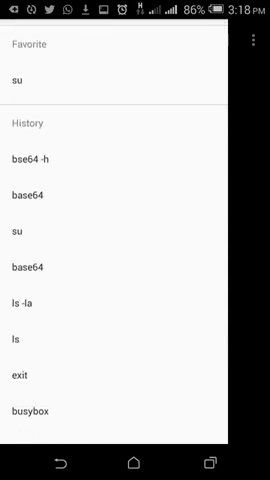
click(37, 412)
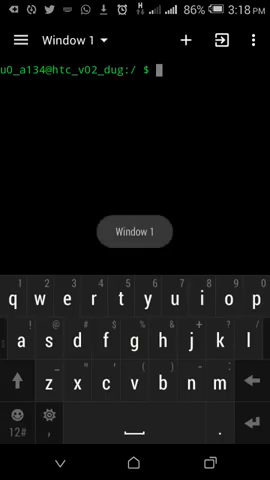
- Show the overflow menu with favorite commands, windows and special keys
click(135, 461)
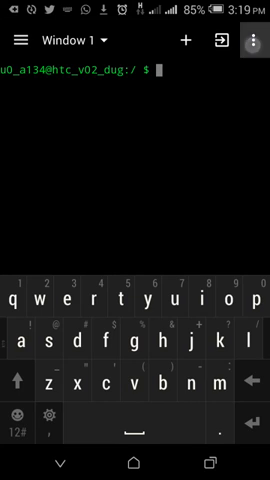
click(256, 45)
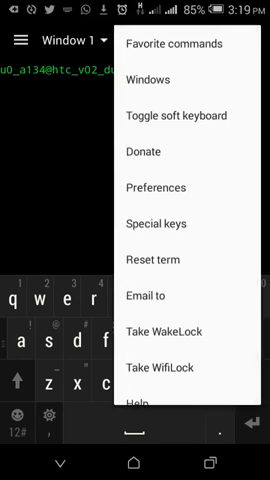